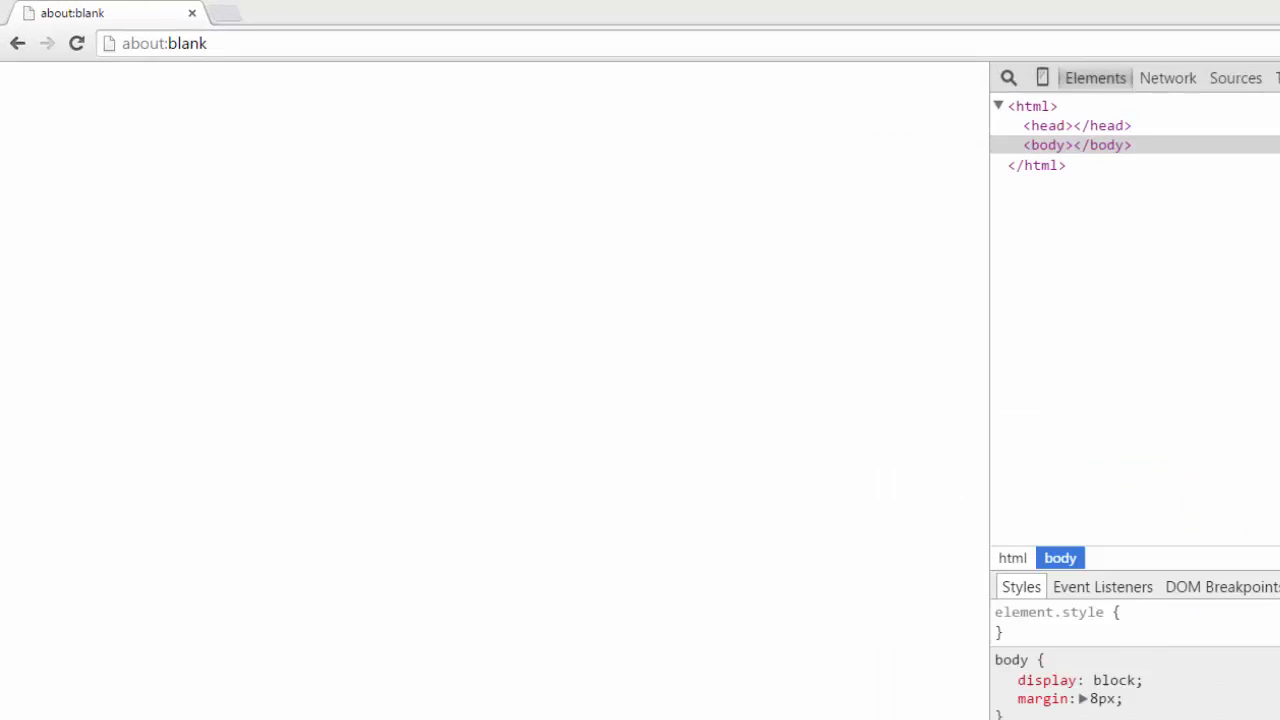
- Widen the docked DevTools panel so the Elements tree fills most of the window
{"action": "left_click", "coordinate": [1212, 8]}
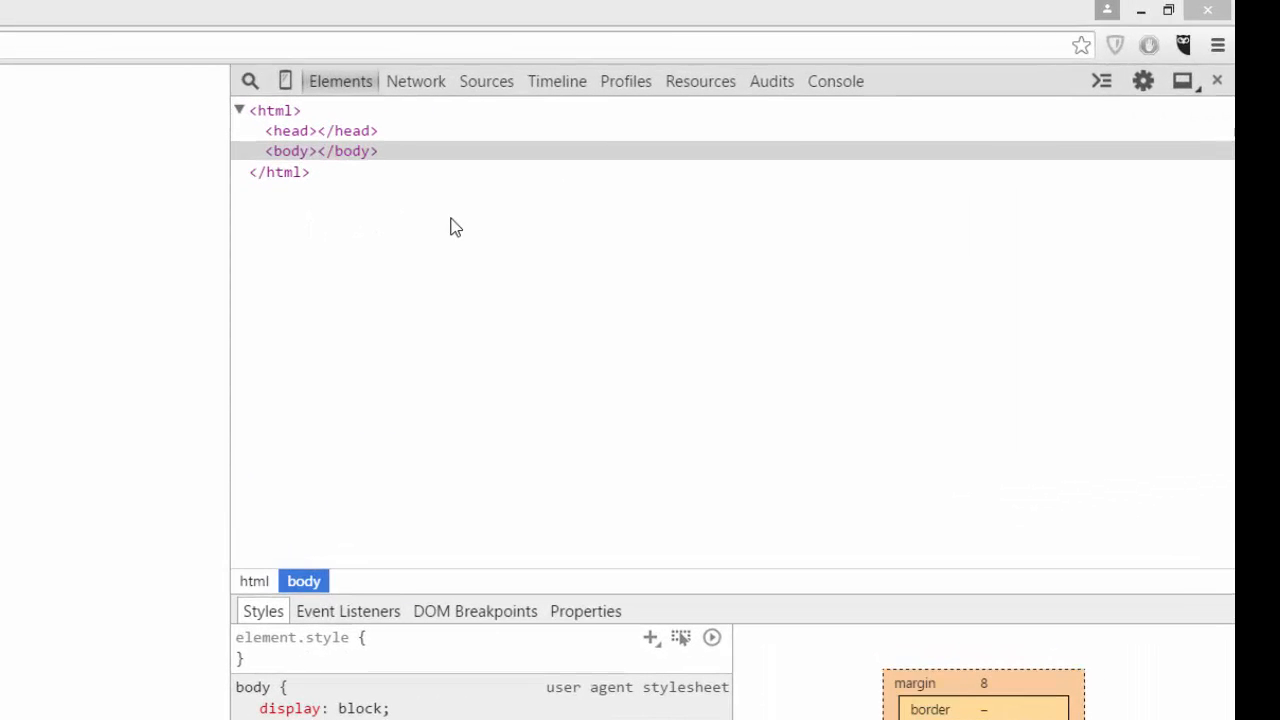
{"action": "mouse_move", "coordinate": [290, 152]}
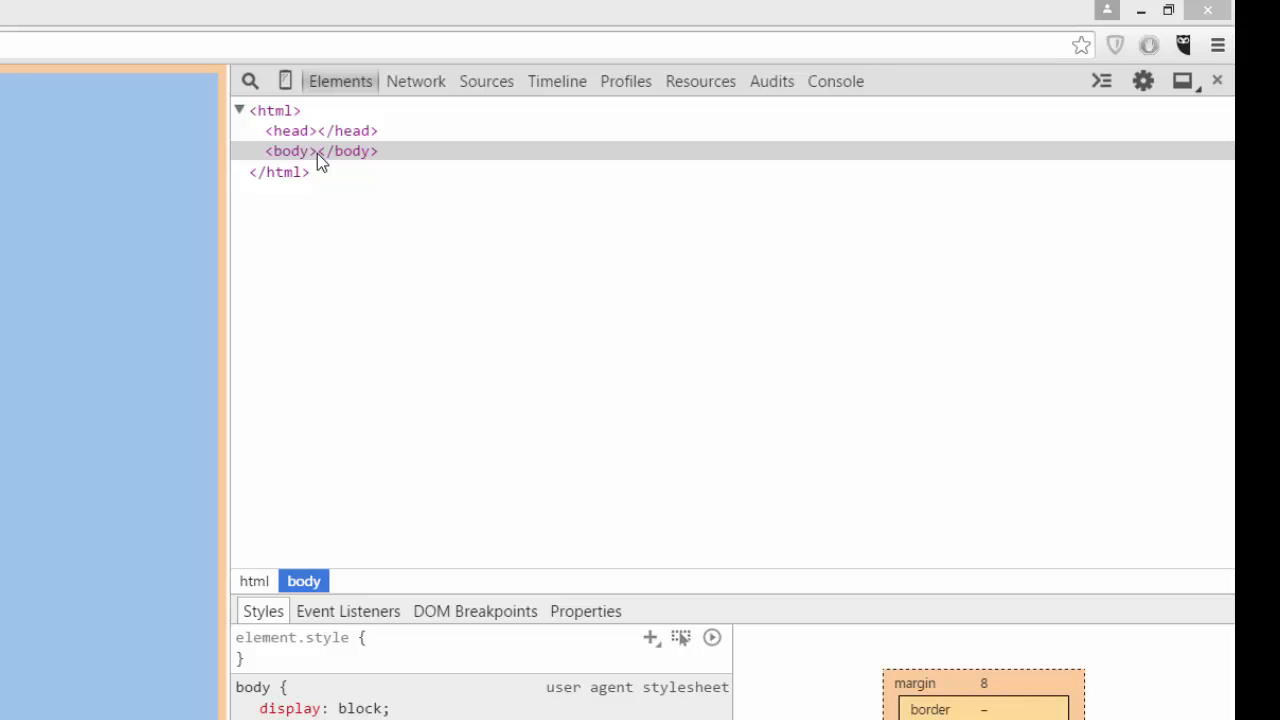
- Edit the body as HTML to insert <div></div>, apply it and select the new div
{"action": "right_click", "coordinate": [320, 152]}
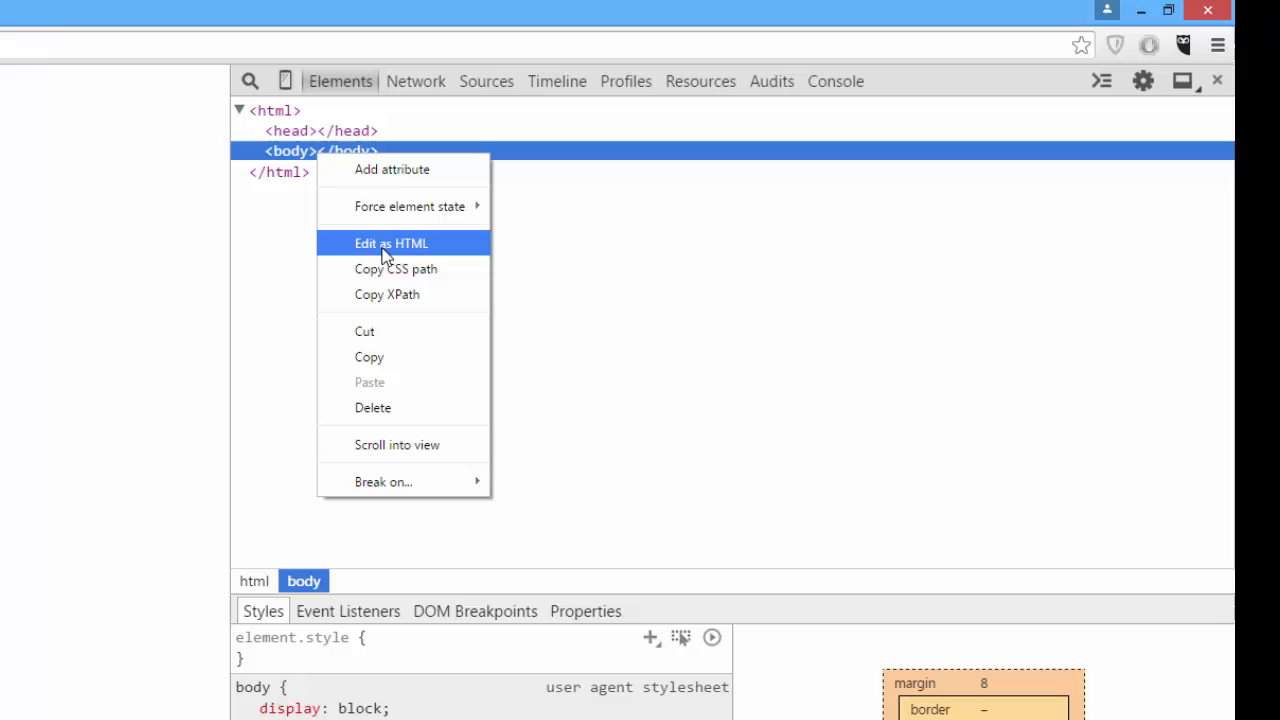
{"action": "left_click", "coordinate": [390, 244]}
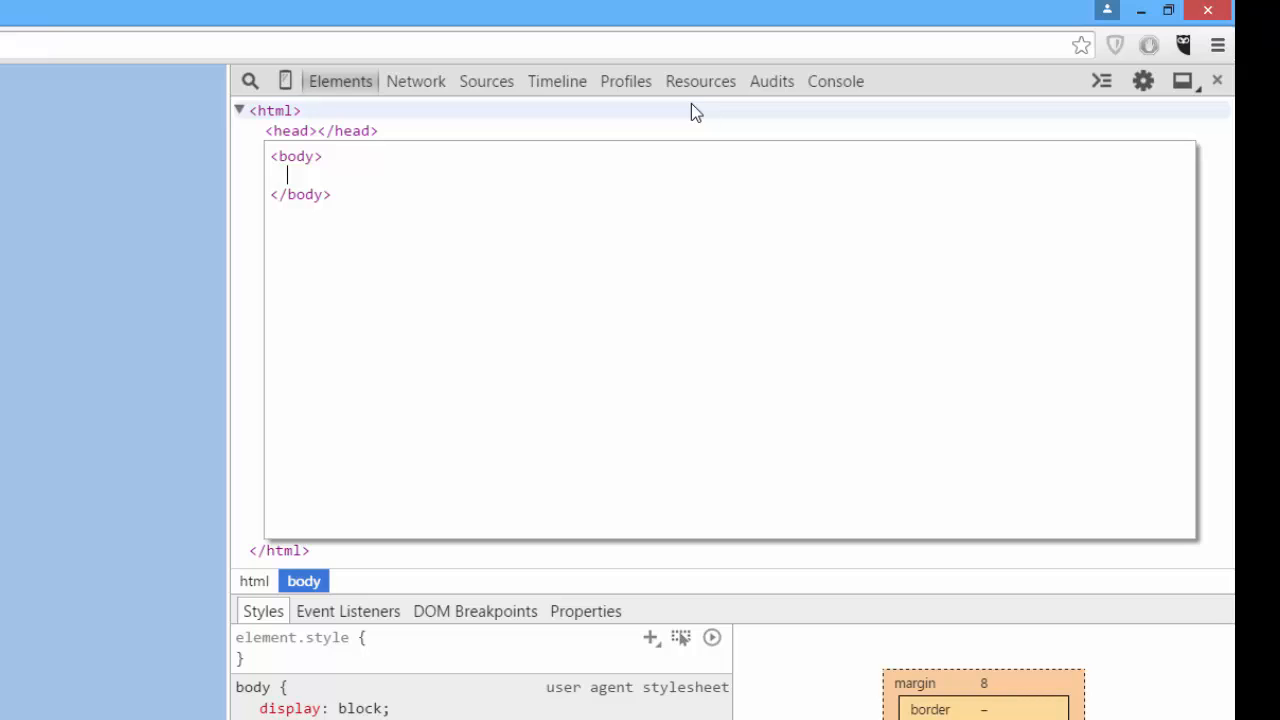
{"action": "type", "text": "<div></div>"}
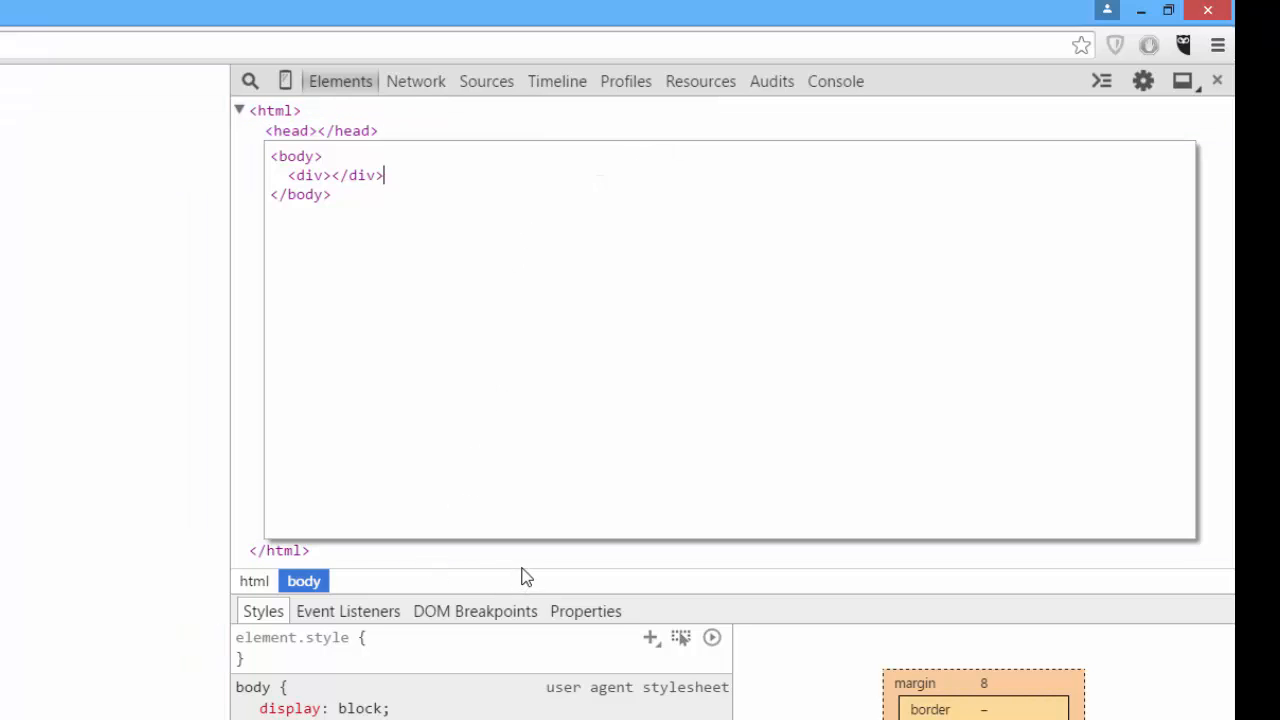
{"action": "left_click", "coordinate": [256, 152]}
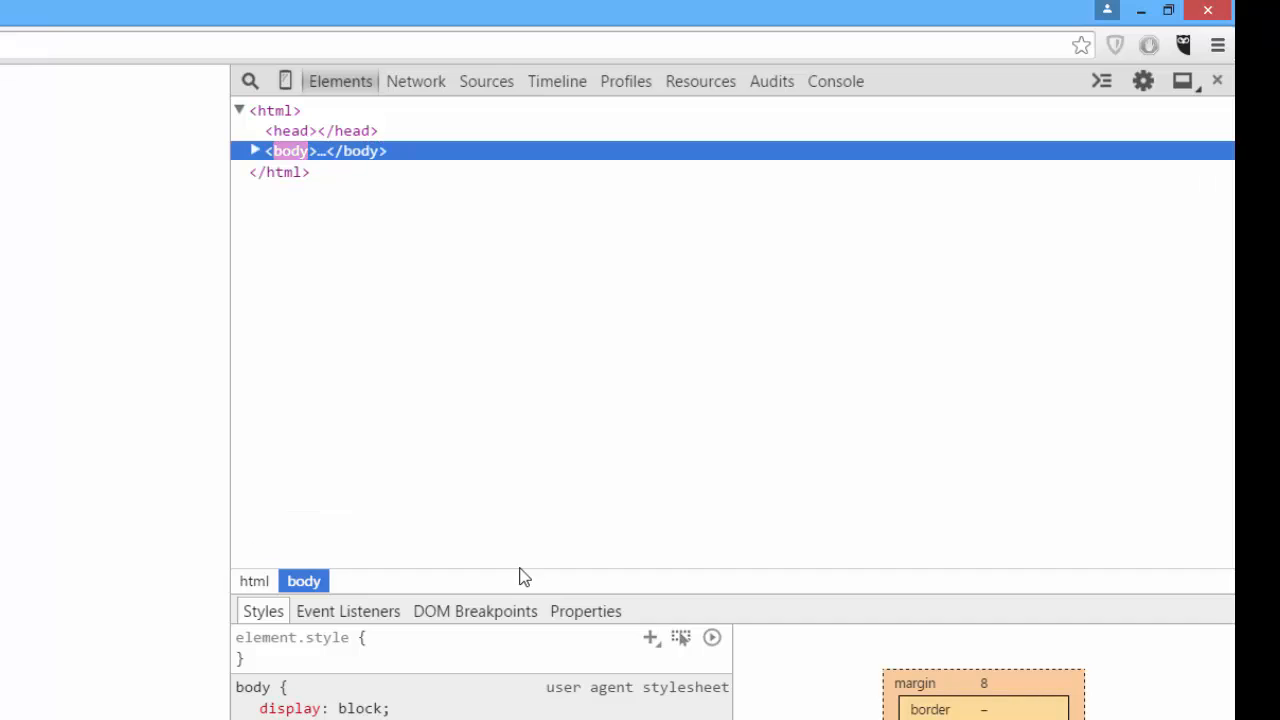
{"action": "left_click", "coordinate": [256, 150]}
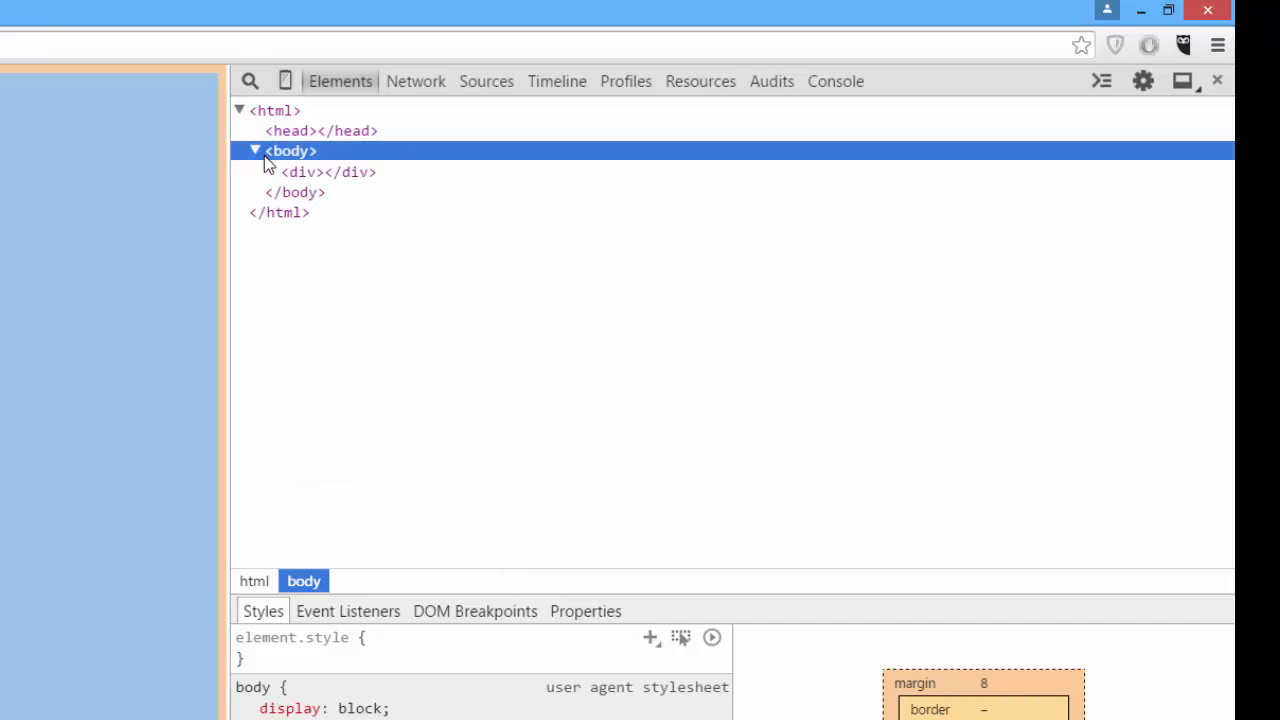
{"action": "mouse_move", "coordinate": [356, 172]}
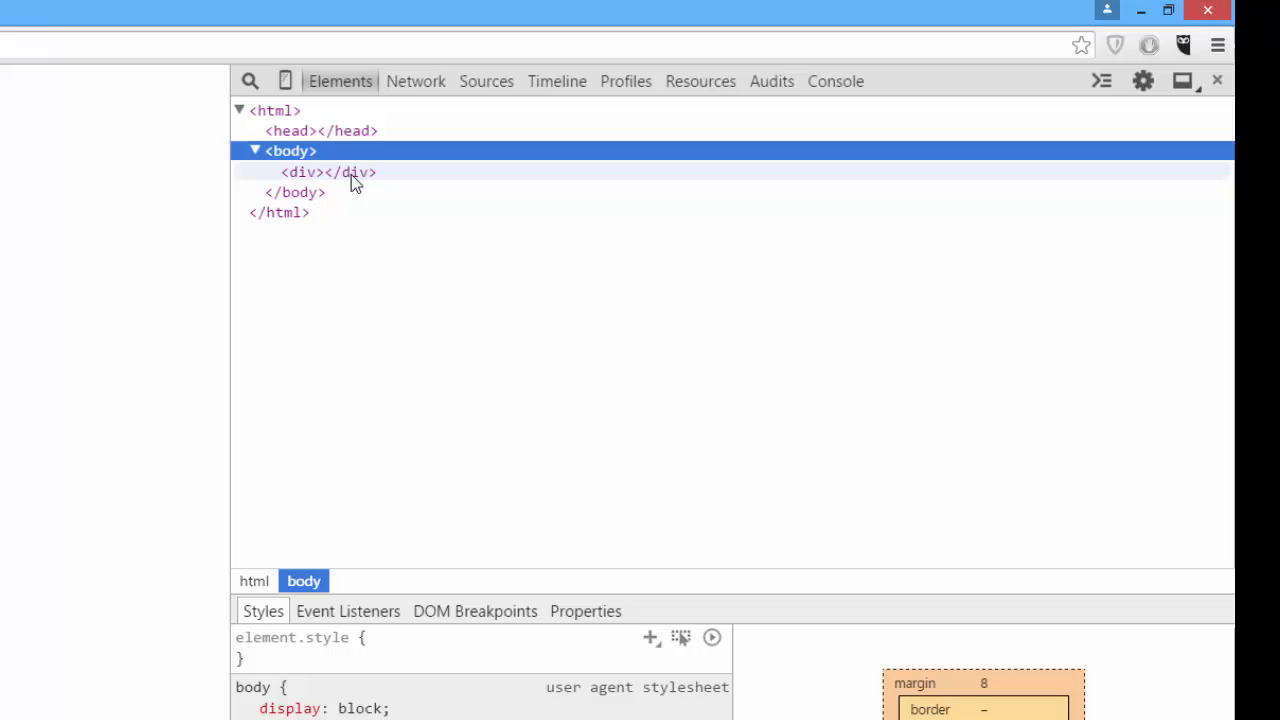
{"action": "left_click", "coordinate": [328, 172]}
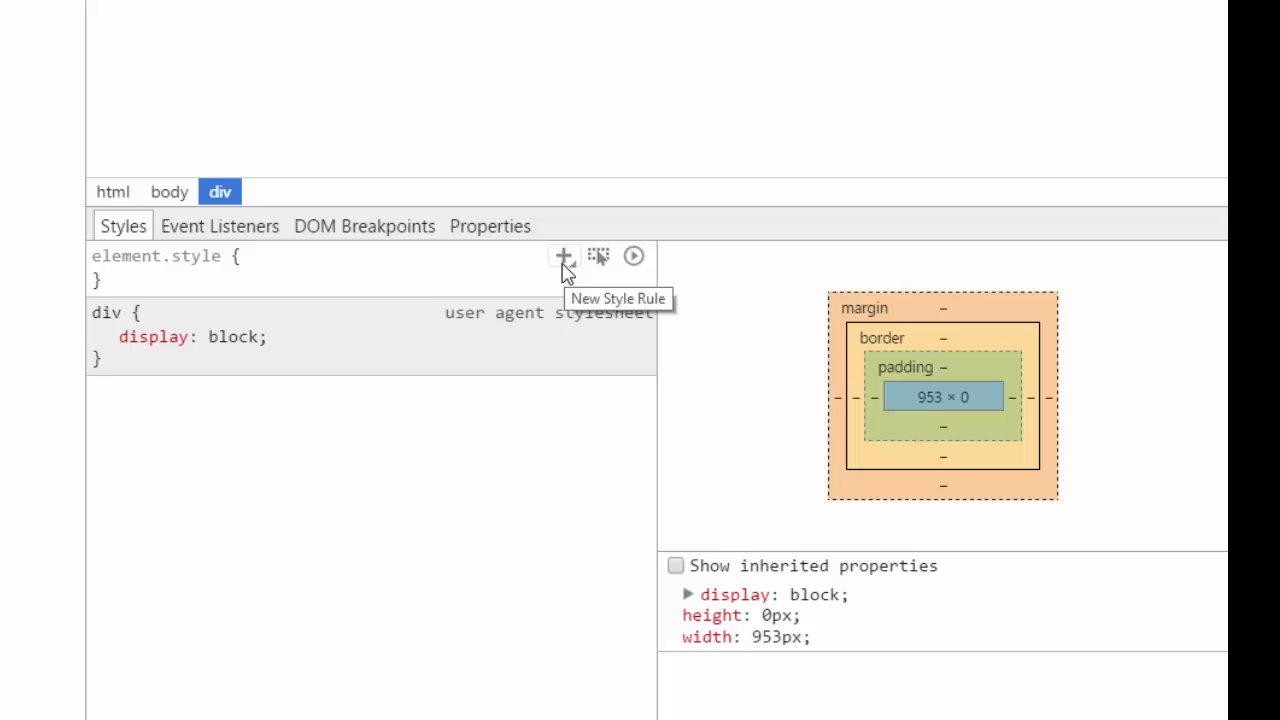
- Add a new div style rule with width 50px and height 50px
{"action": "left_click", "coordinate": [564, 256]}
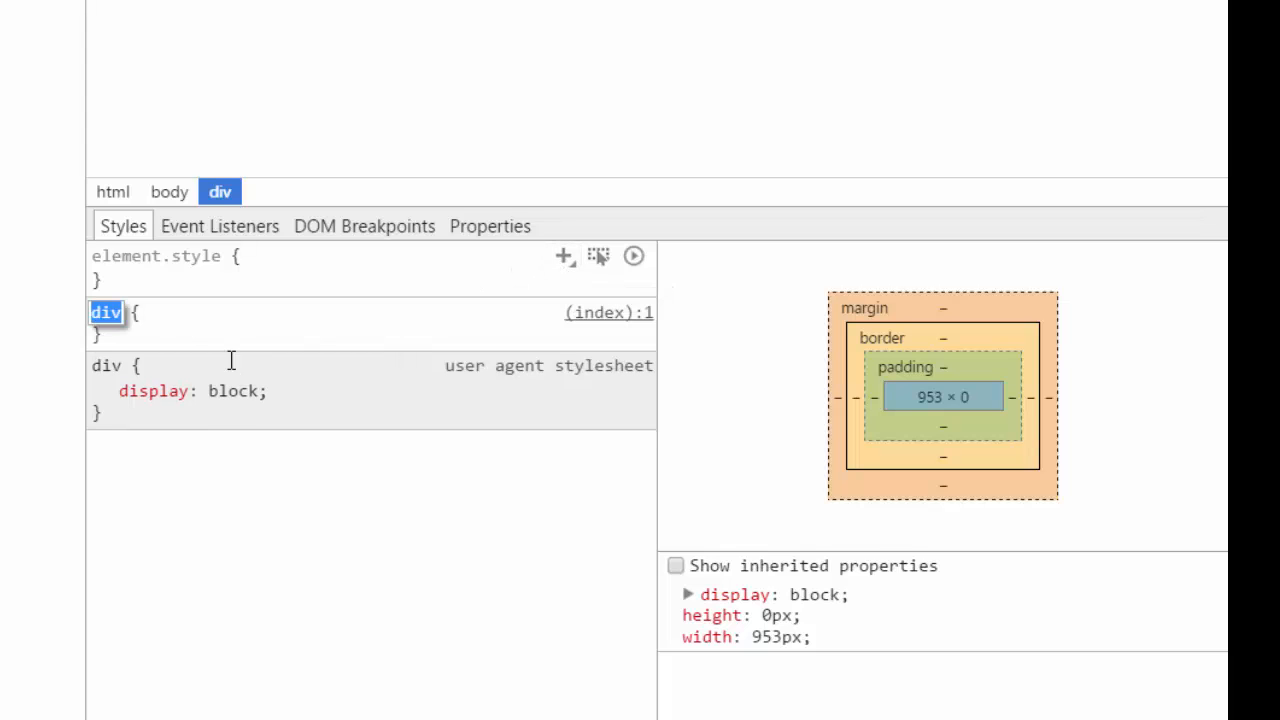
{"action": "mouse_move", "coordinate": [184, 298]}
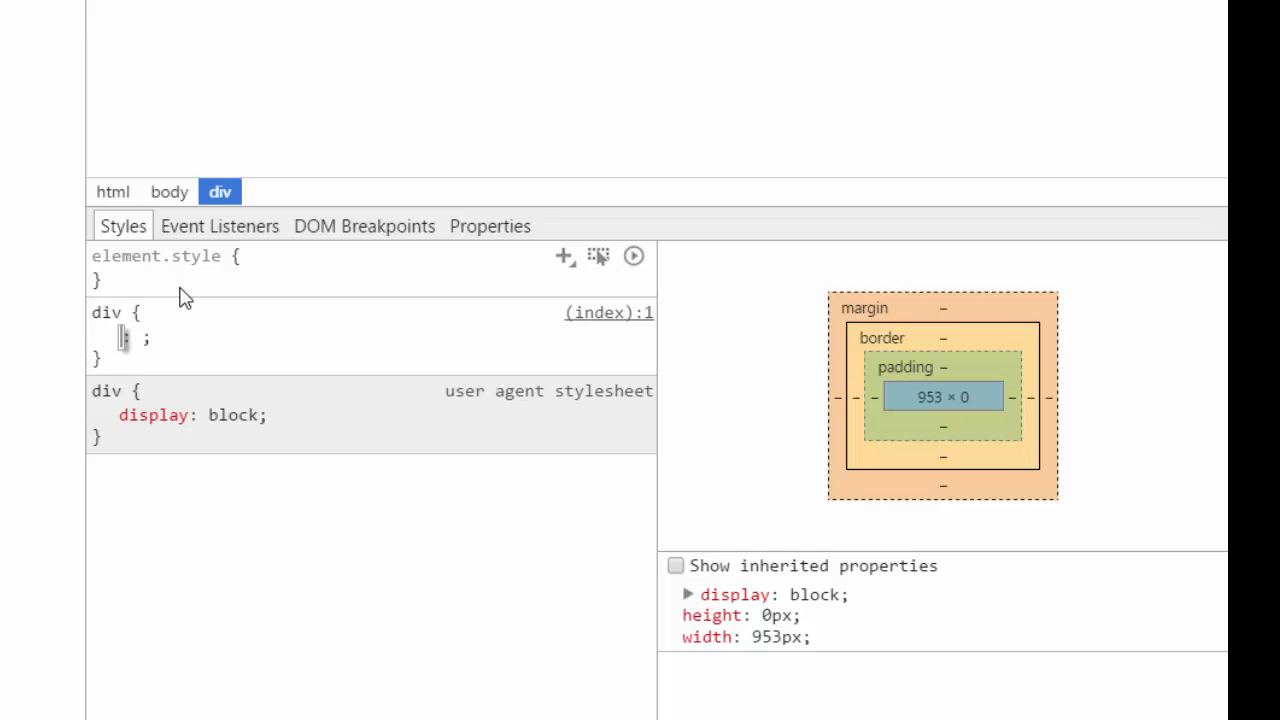
{"action": "type", "text": "width"}
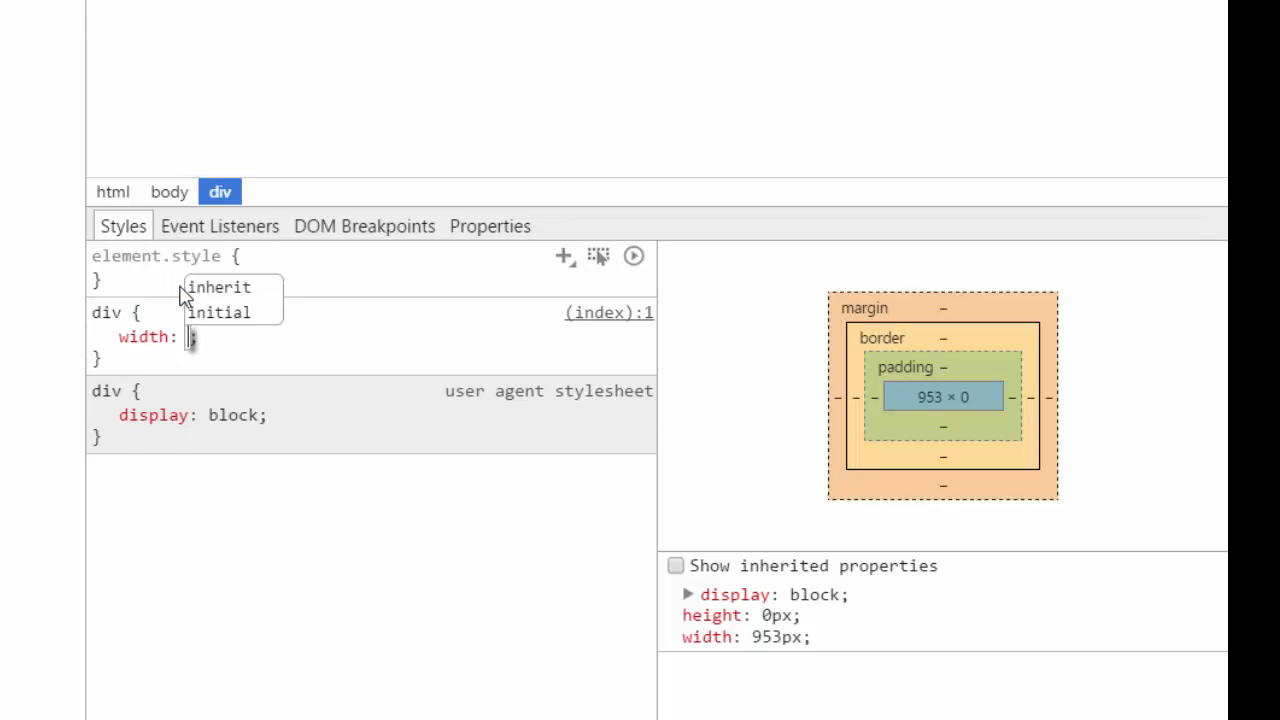
{"action": "type", "text": "50px"}
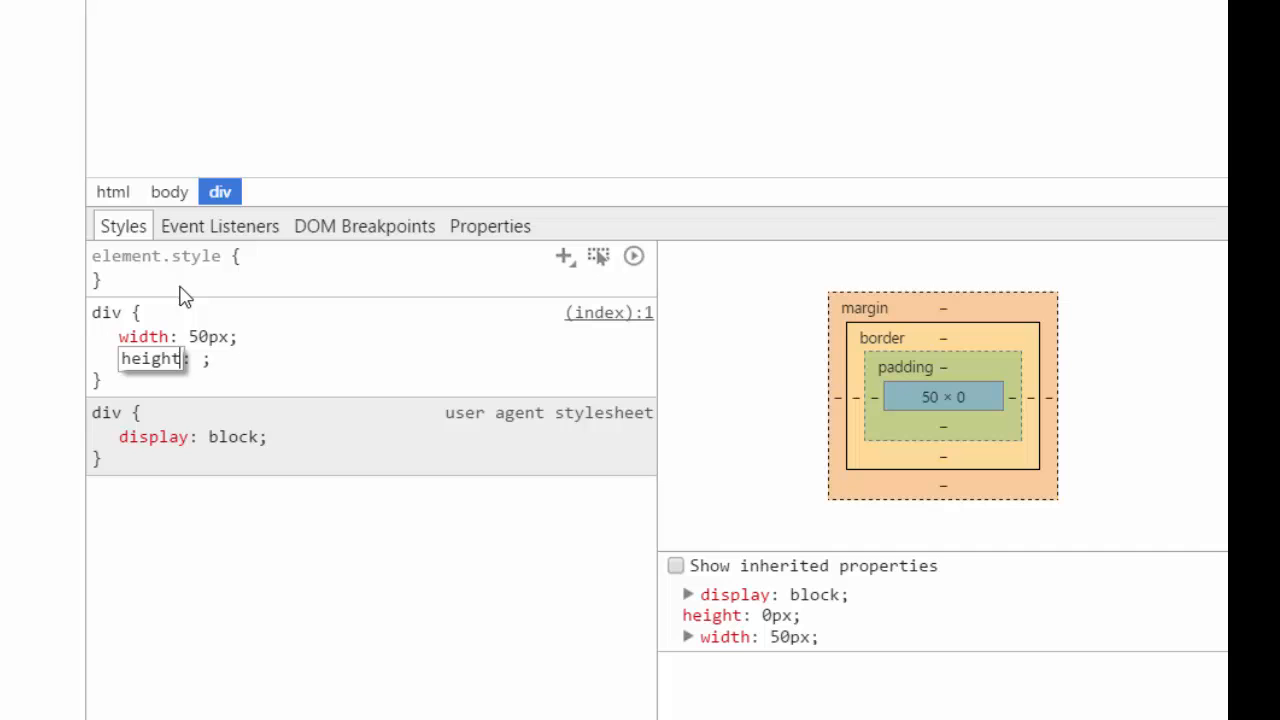
{"action": "type", "text": "50px"}
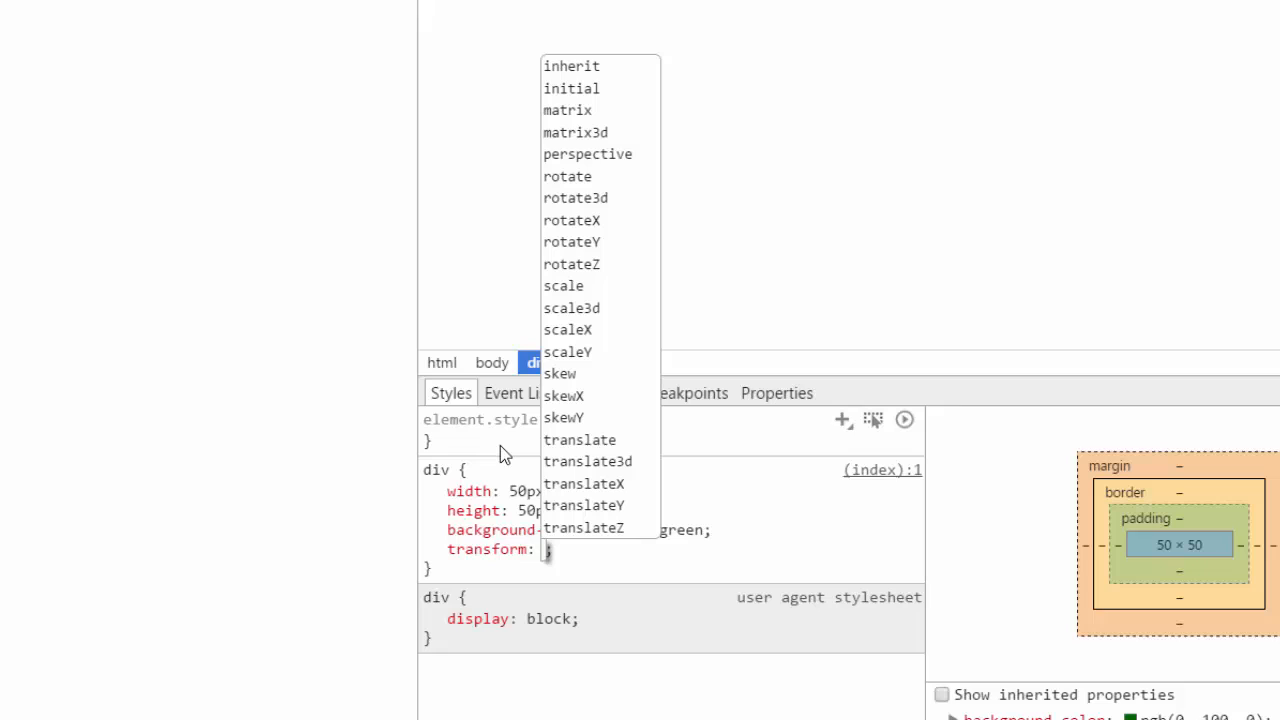
- Give the div rule transform: translate(100px,100px)
{"action": "left_click", "coordinate": [576, 198]}
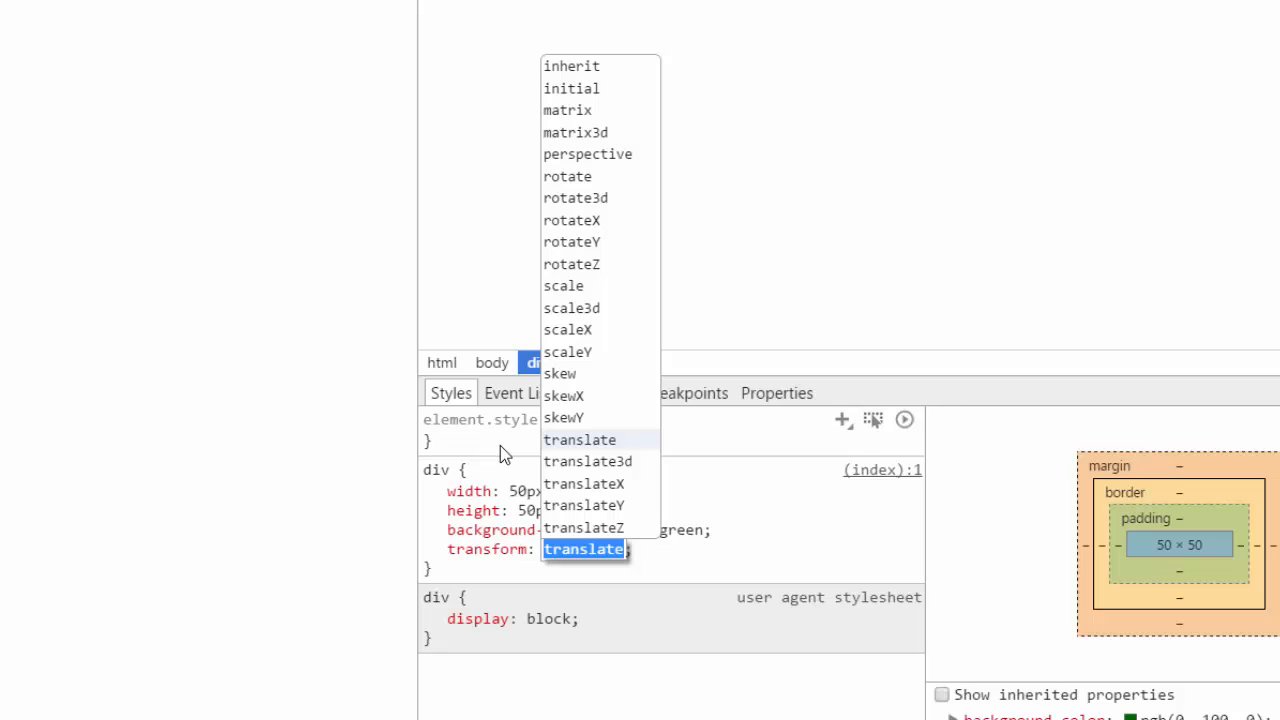
{"action": "left_click", "coordinate": [580, 548]}
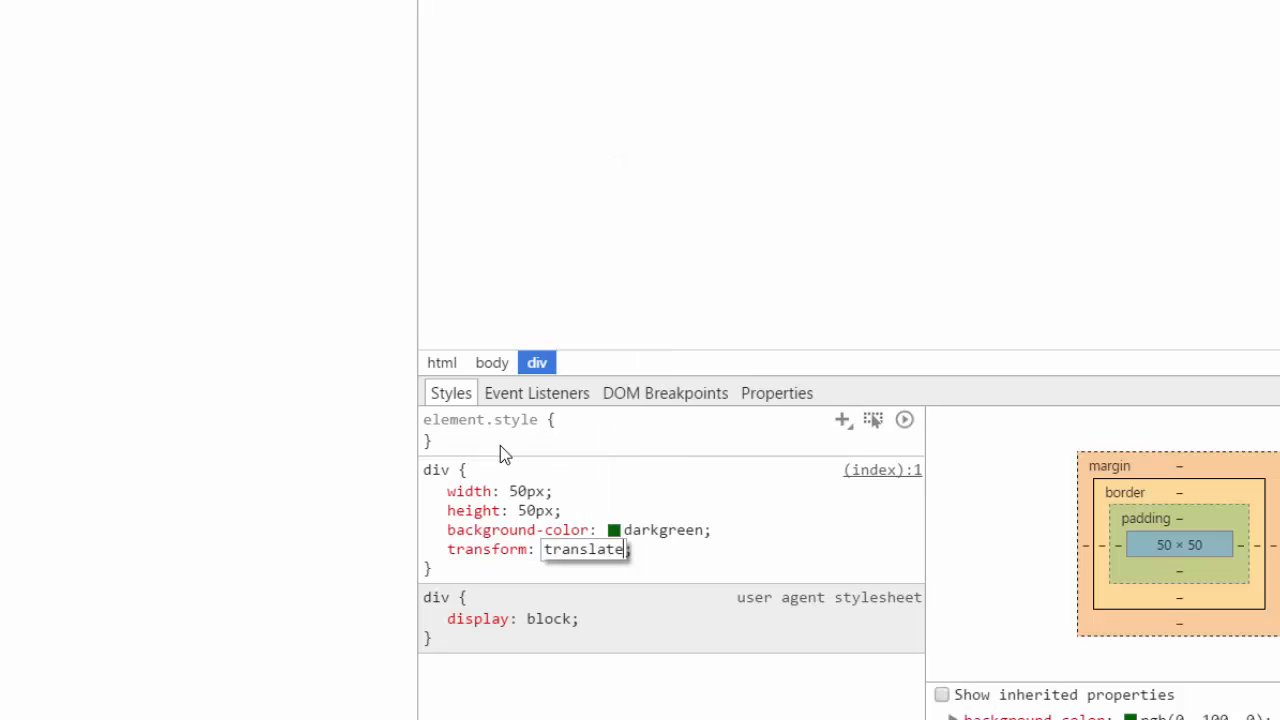
{"action": "type", "text": "()"}
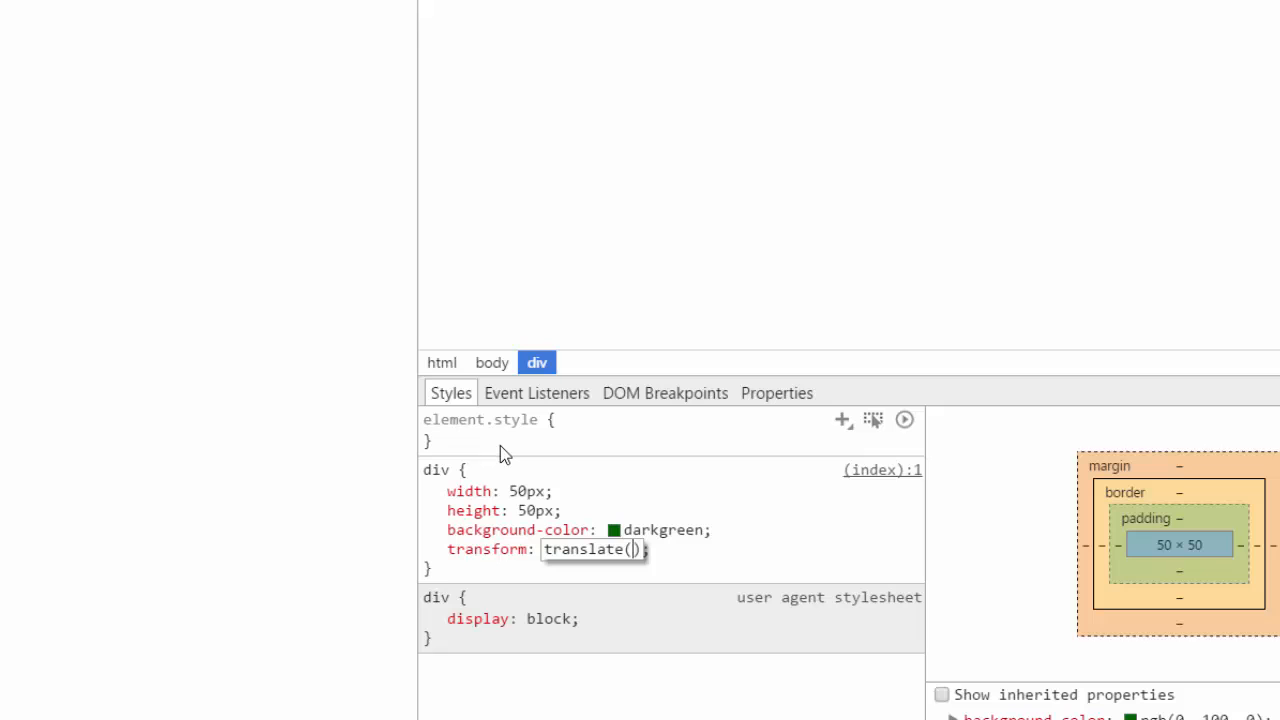
{"action": "type", "text": "0,"}
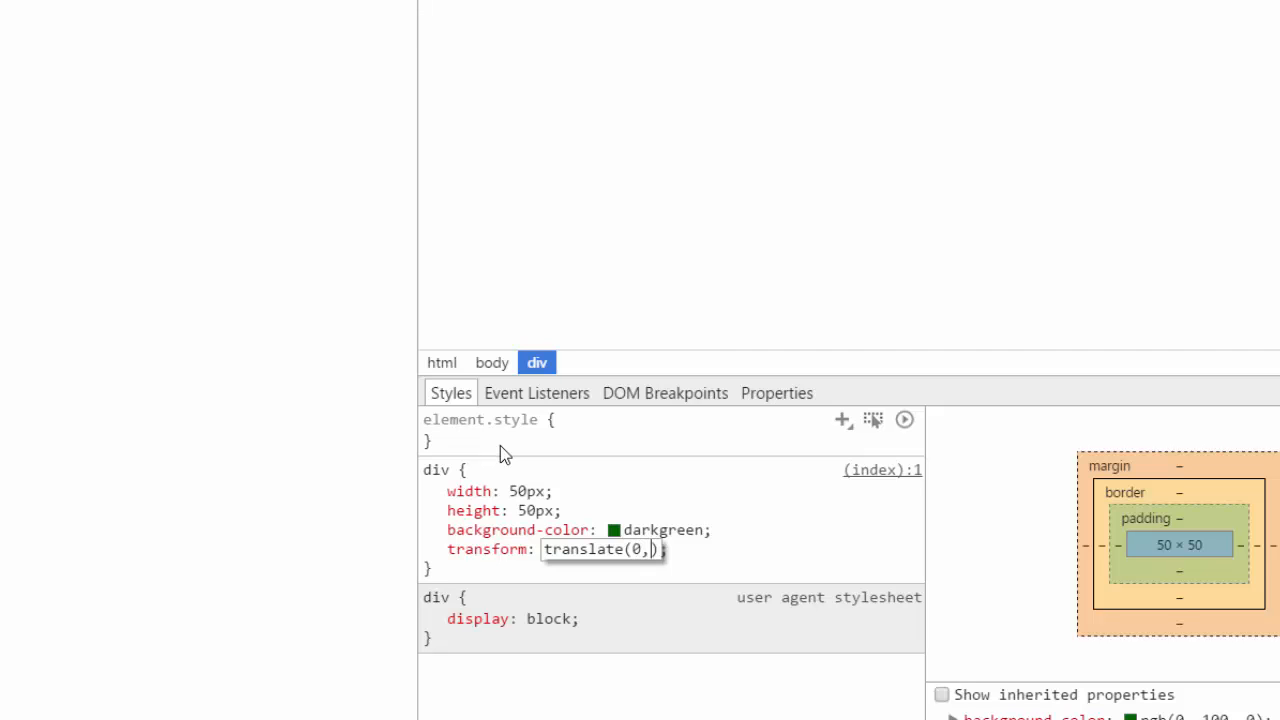
{"action": "type", "text": "00px"}
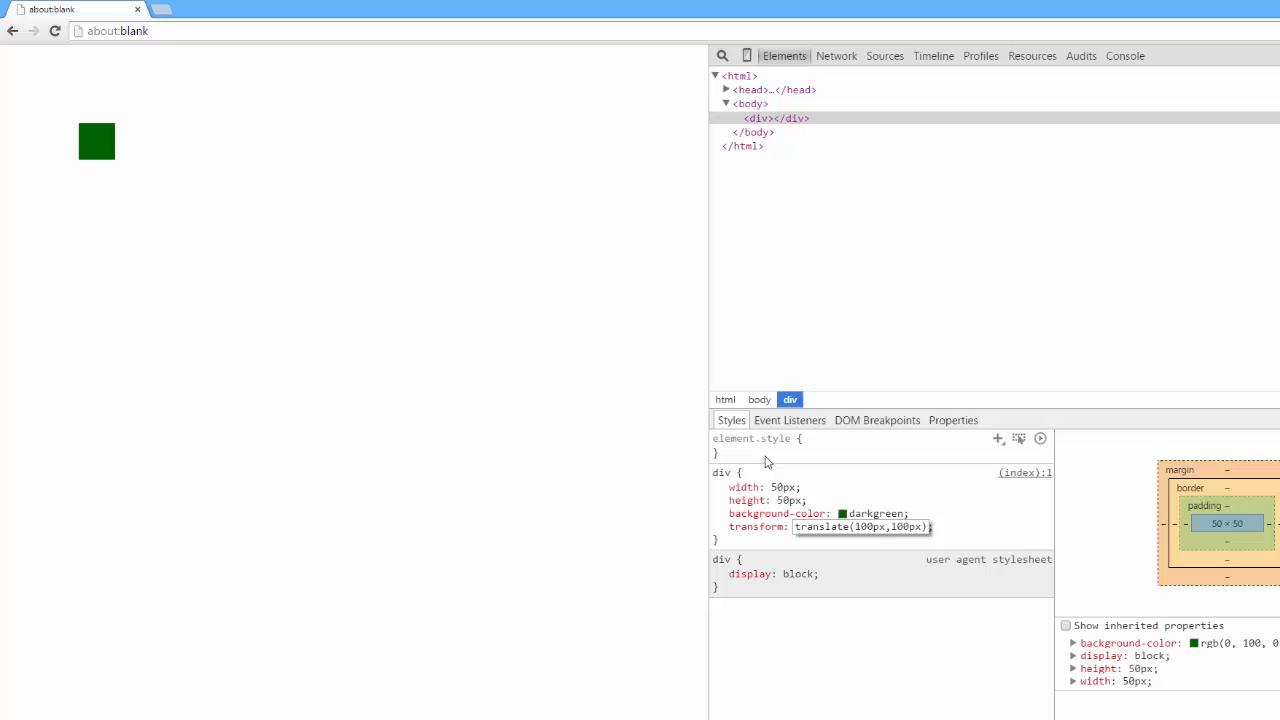
{"action": "type", "text": "0"}
{"action": "type", "text": "transition:"}
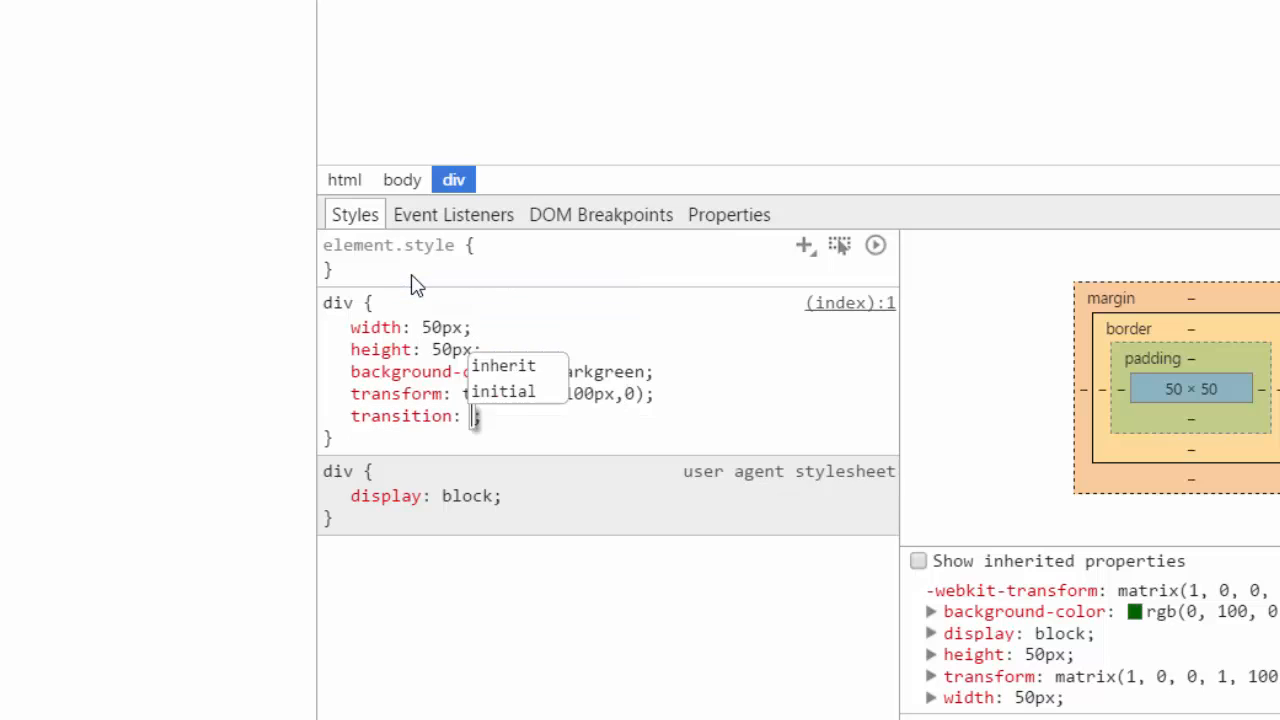
- Add transition: 0.5s transform to the div rule, keeping translate(100px,0)
{"action": "type", "text": "0."}
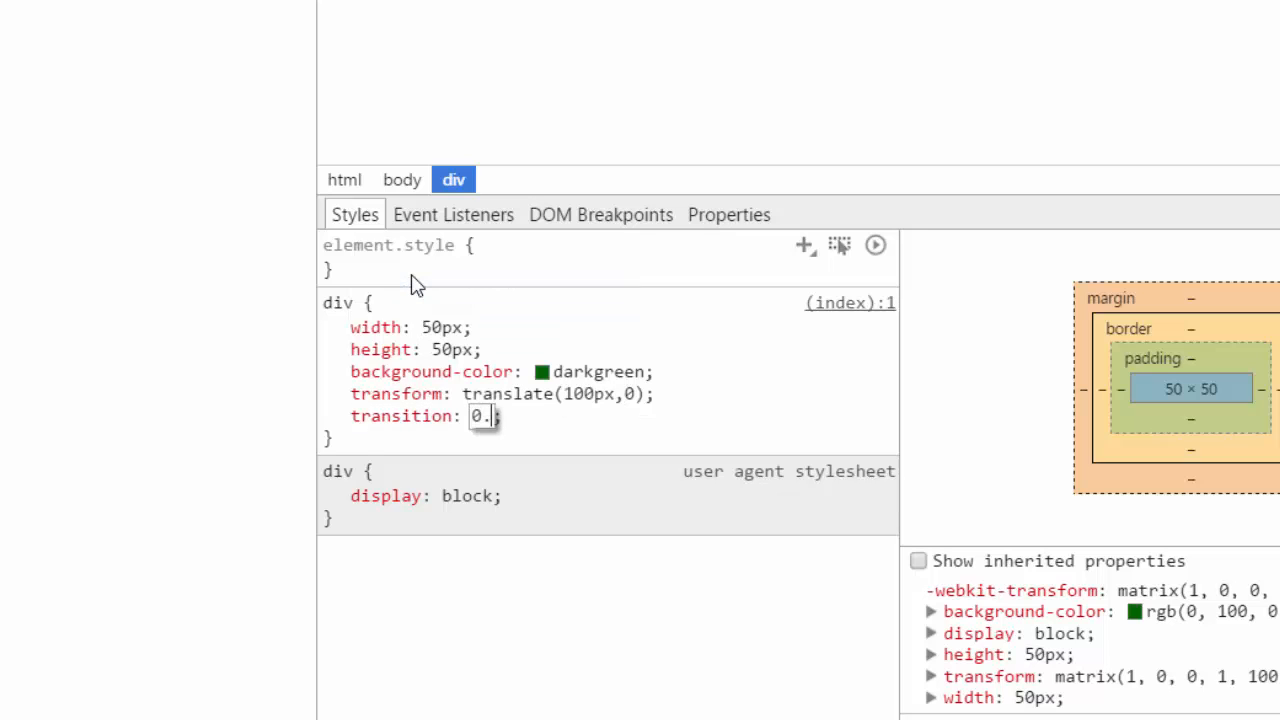
{"action": "type", "text": "5s"}
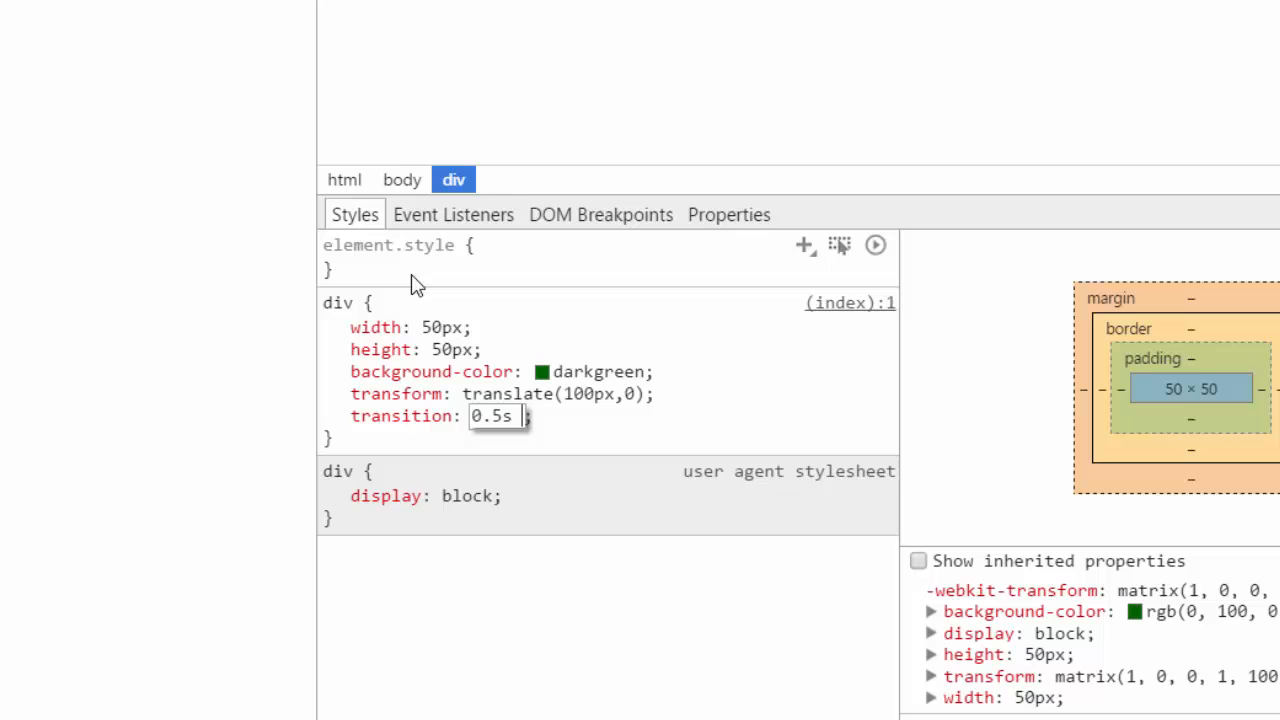
{"action": "type", "text": "transform"}
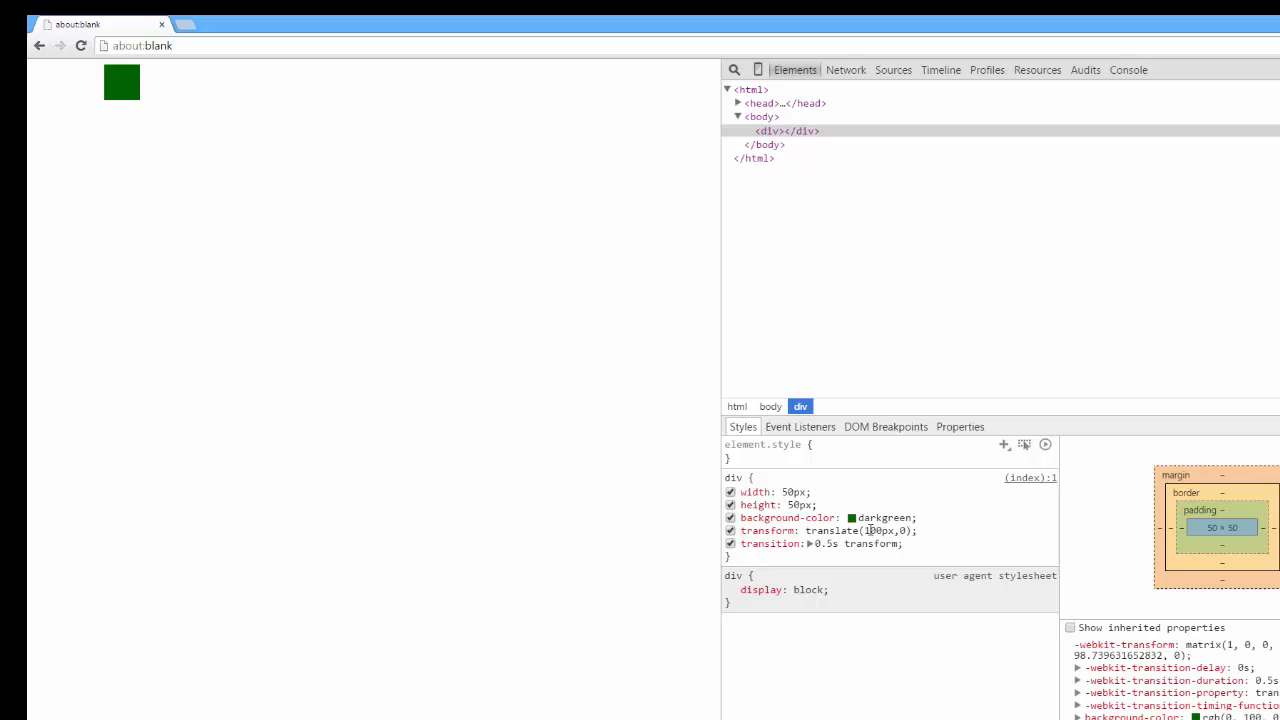
{"action": "double_click", "coordinate": [860, 530]}
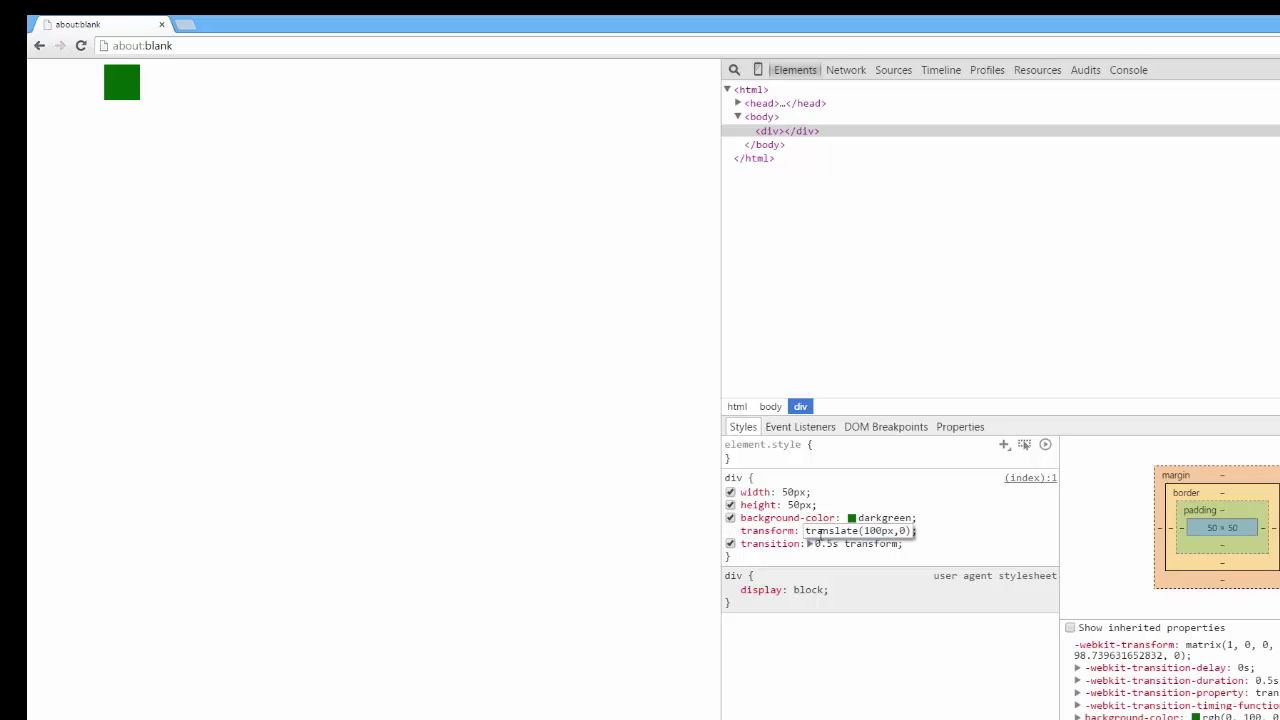
- Rewrite the transform as rotate(45deg), try 123deg, then settle on rotate(1.2rad)
{"action": "double_click", "coordinate": [830, 530]}
{"action": "type", "text": "rotate"}
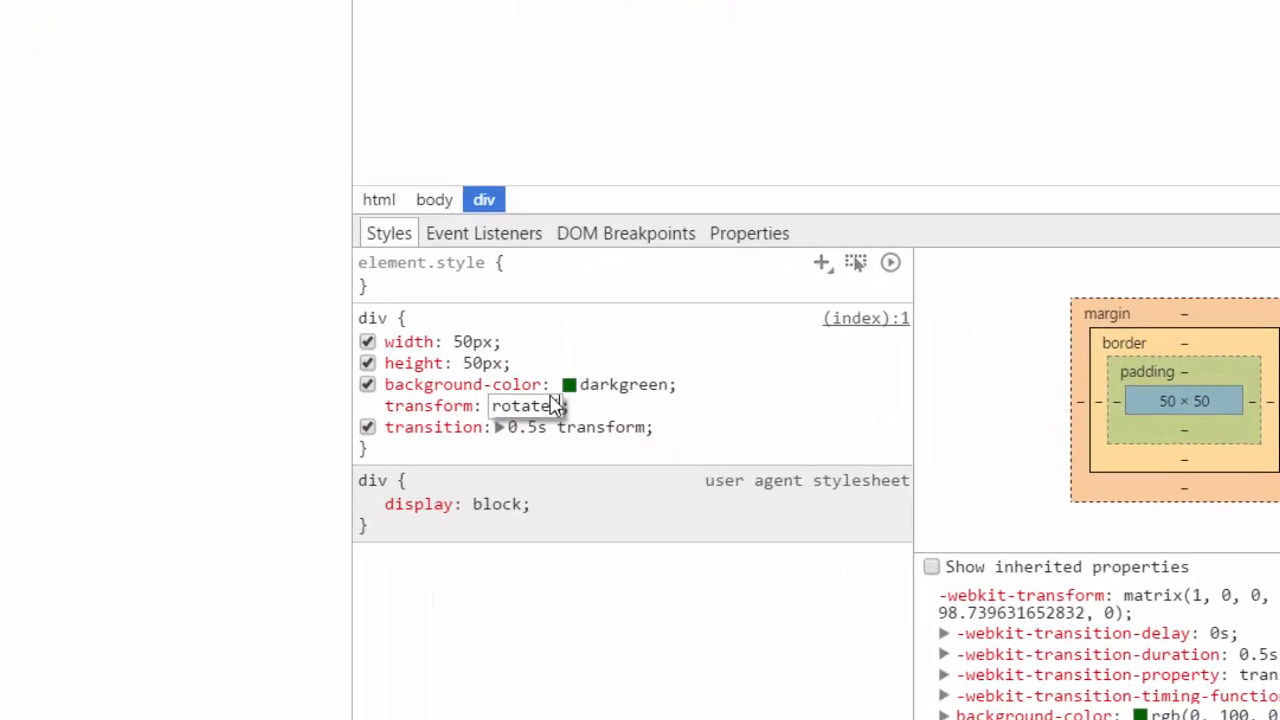
{"action": "scroll", "scroll_direction": "up", "scroll_amount": 3}
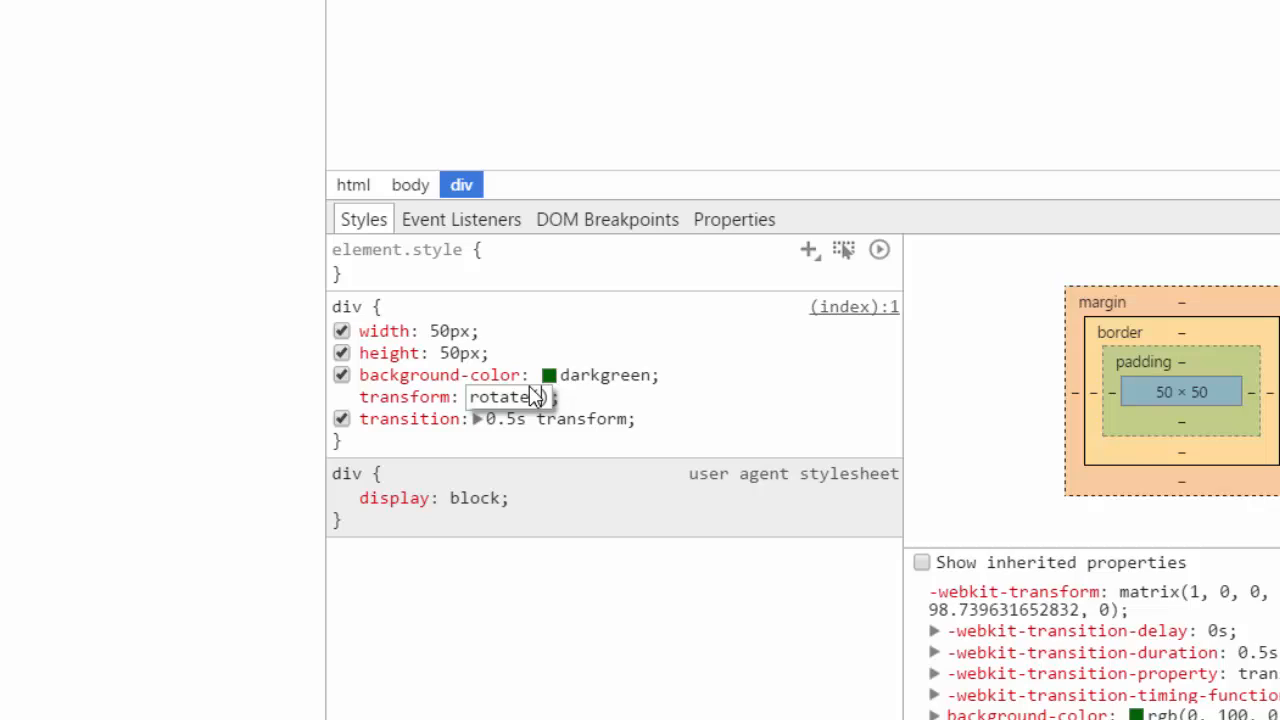
{"action": "type", "text": "45"}
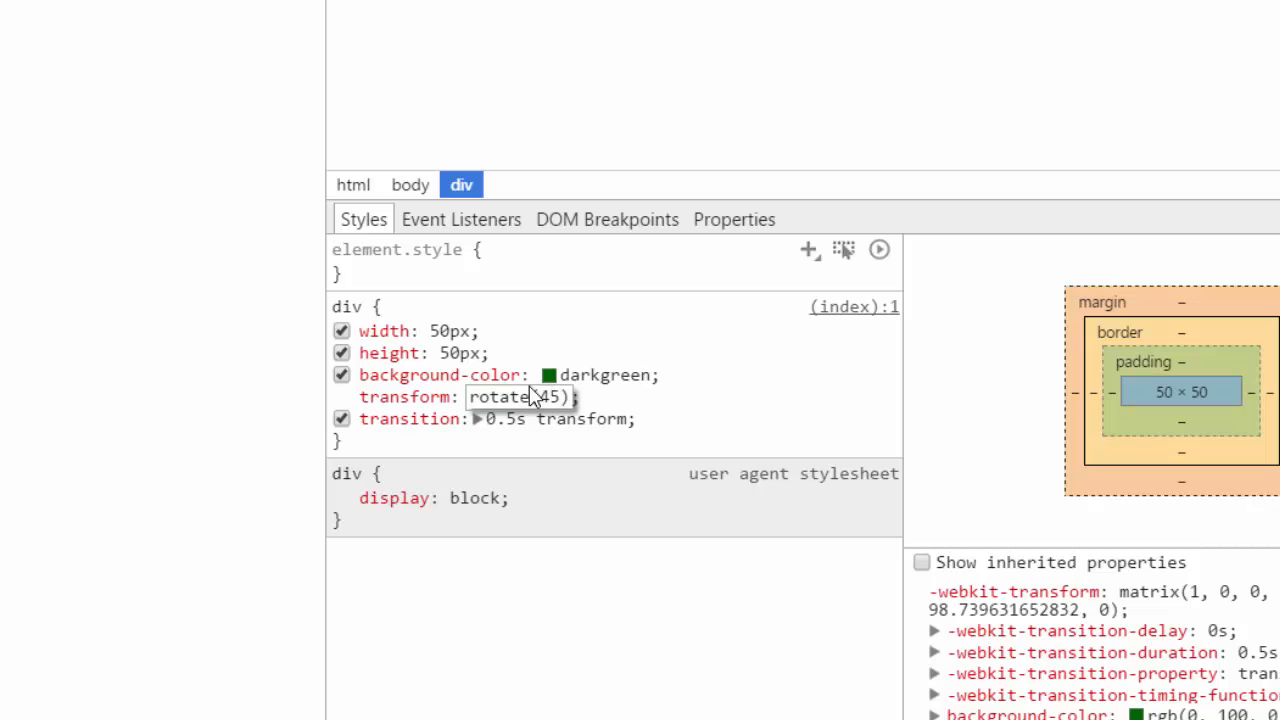
{"action": "type", "text": "deg"}
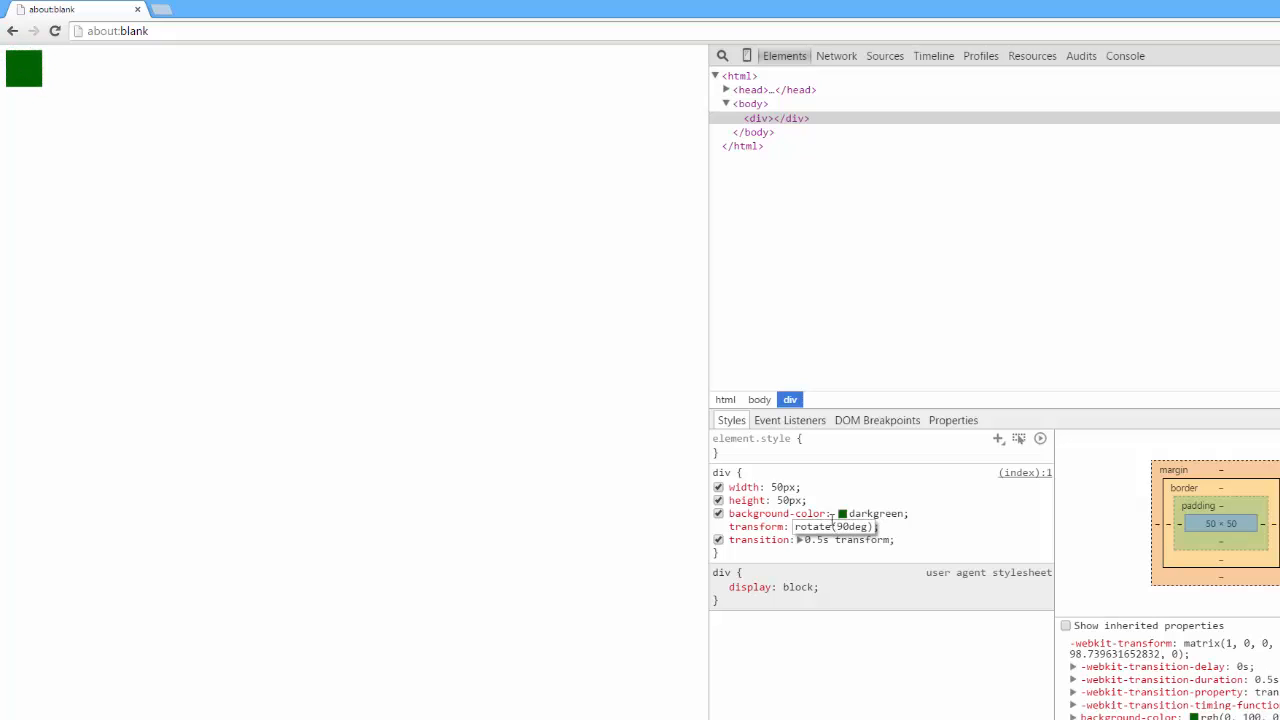
{"action": "type", "text": "123deg"}
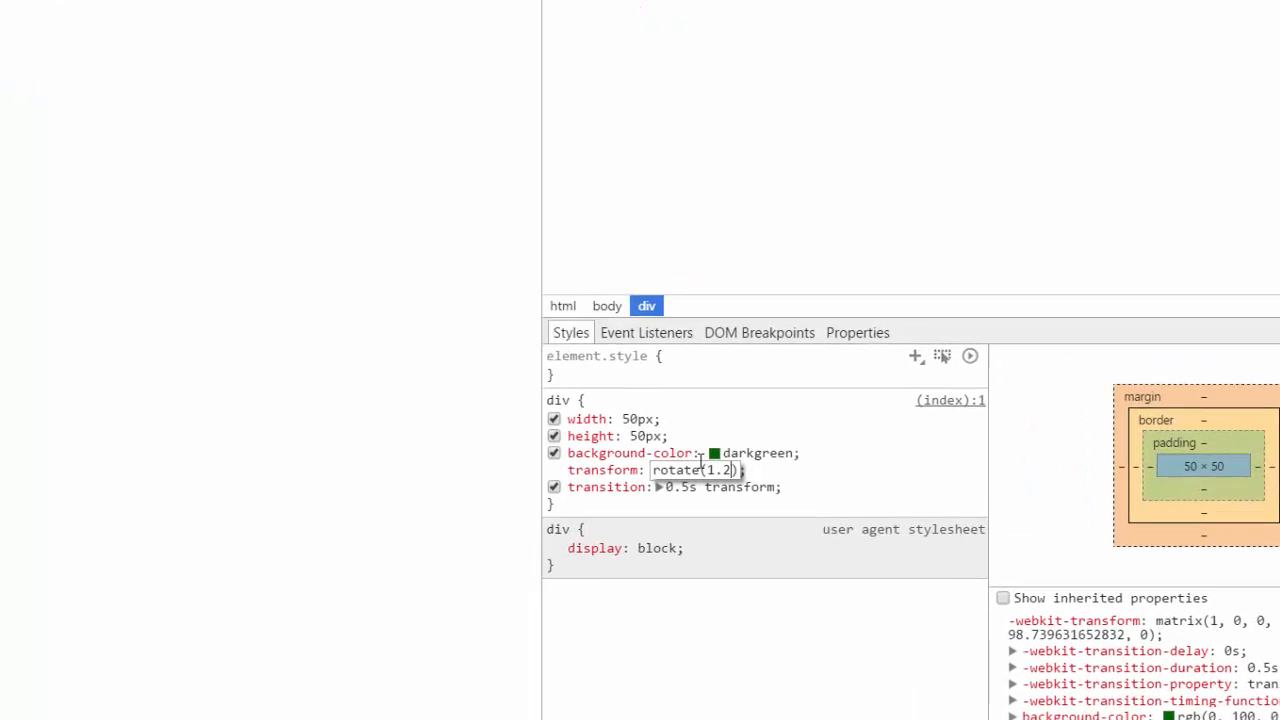
{"action": "type", "text": "rad"}
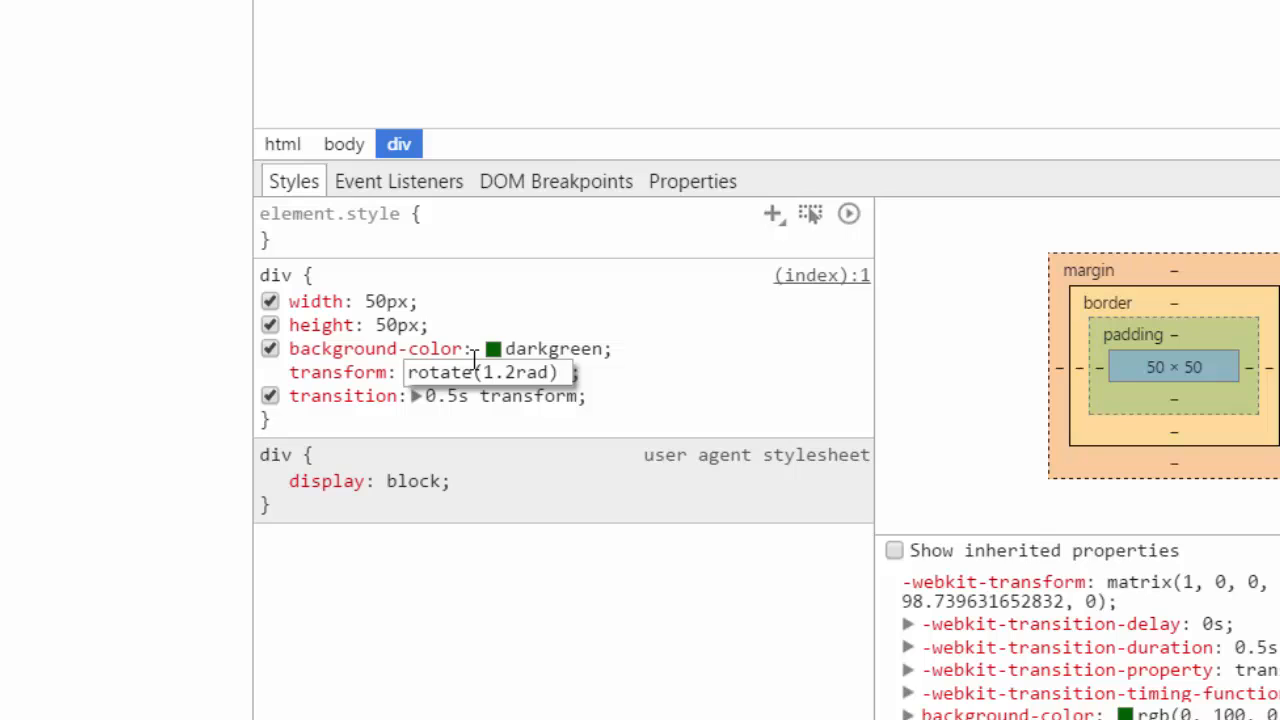
- Chain translate(100px,10px) after rotate(1.2rad) in the transform value
{"action": "type", "text": "translate(10p"}
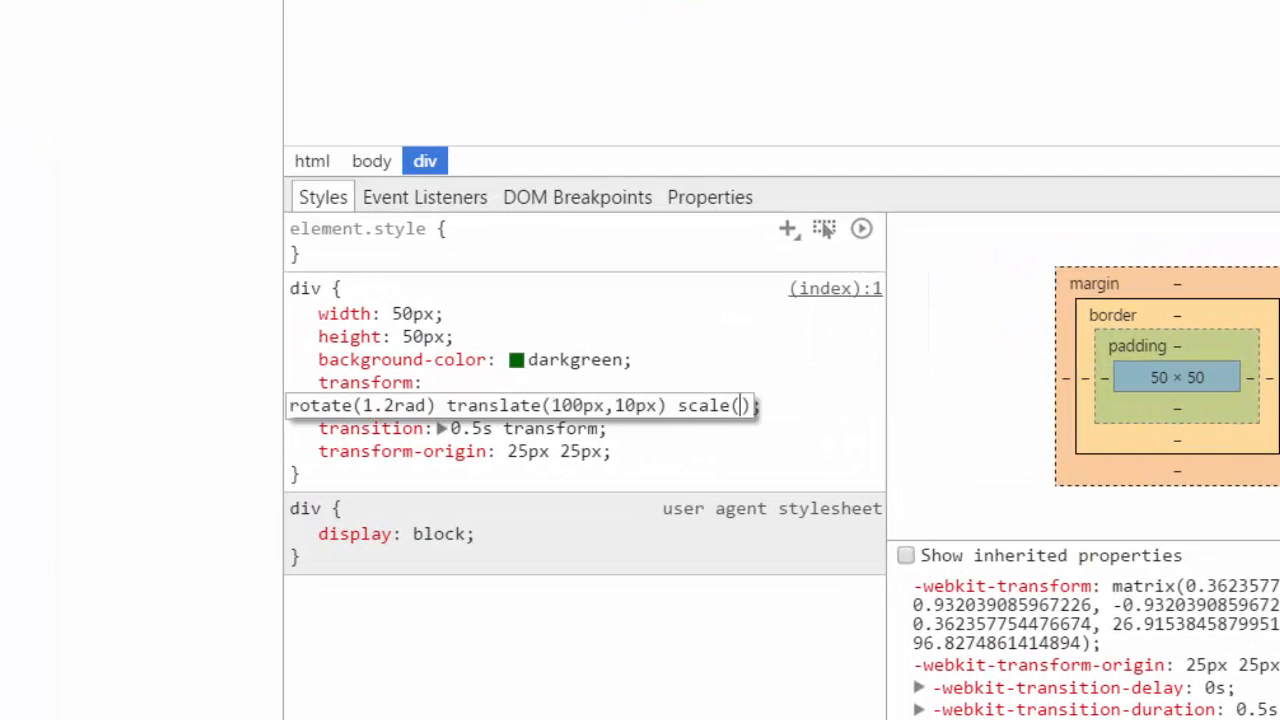
- Append scale(4) to the transform, trying 2 first, making the square large and tilted
{"action": "type", "text": "2"}
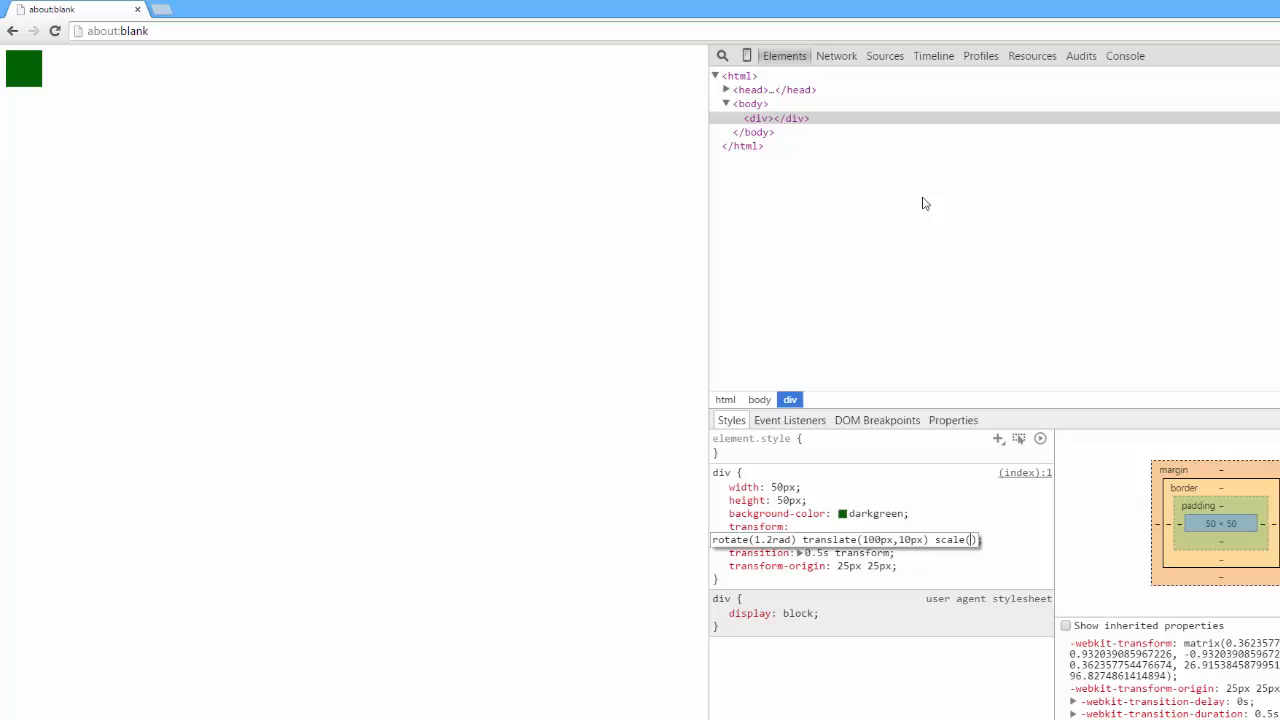
{"action": "type", "text": "4"}
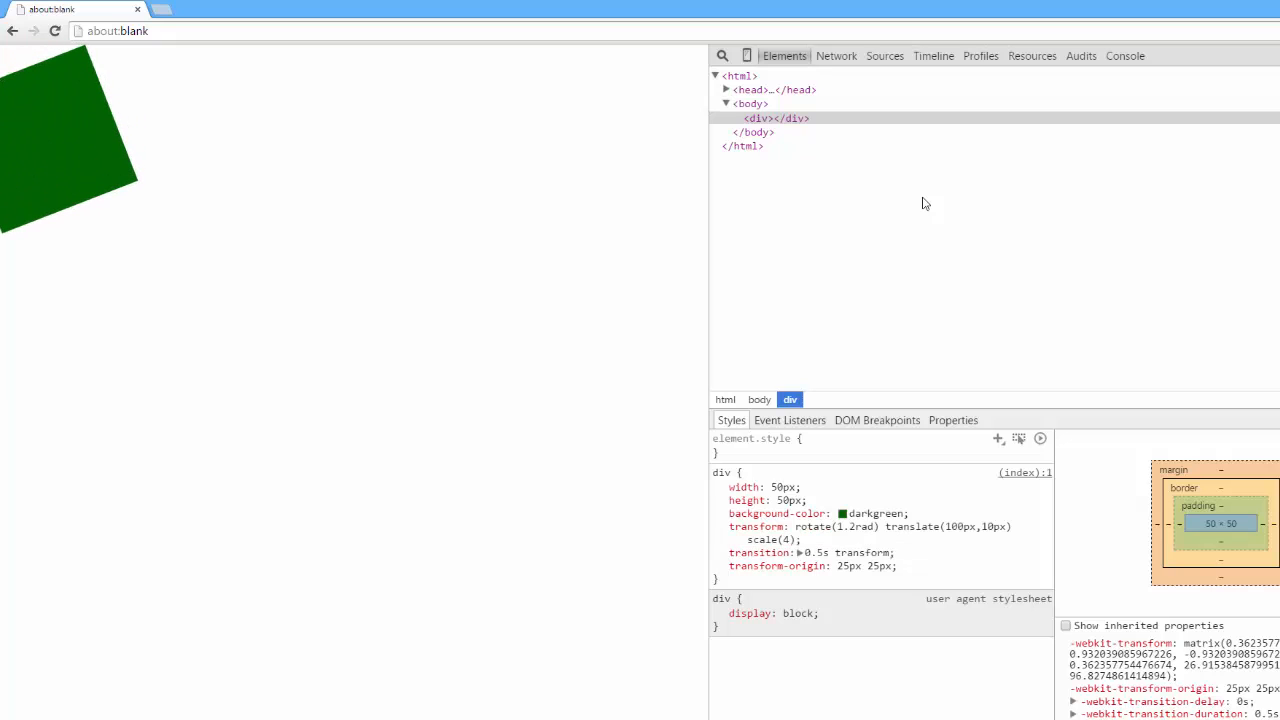